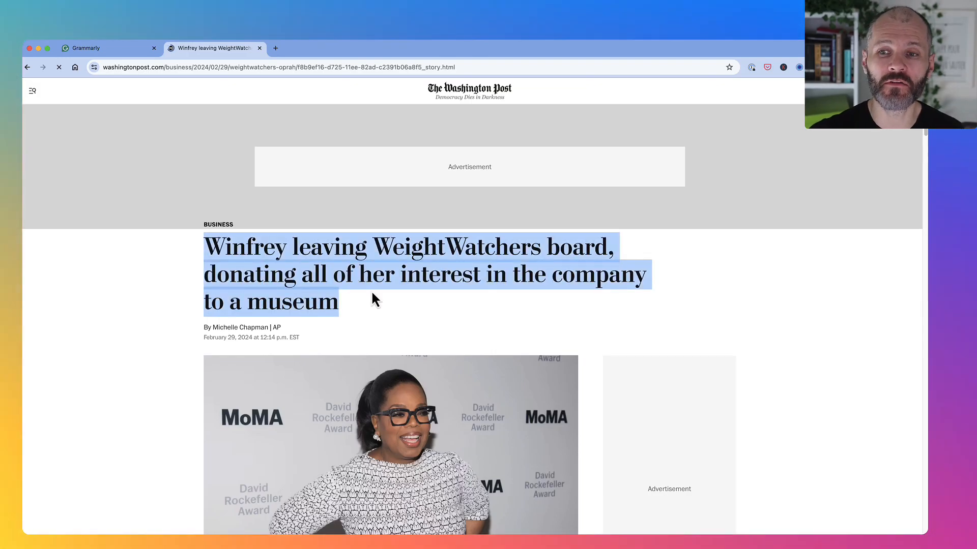
# Scroll through the Washington Post article on Winfrey leaving the WeightWatchers board
pyautogui.scroll(-3)
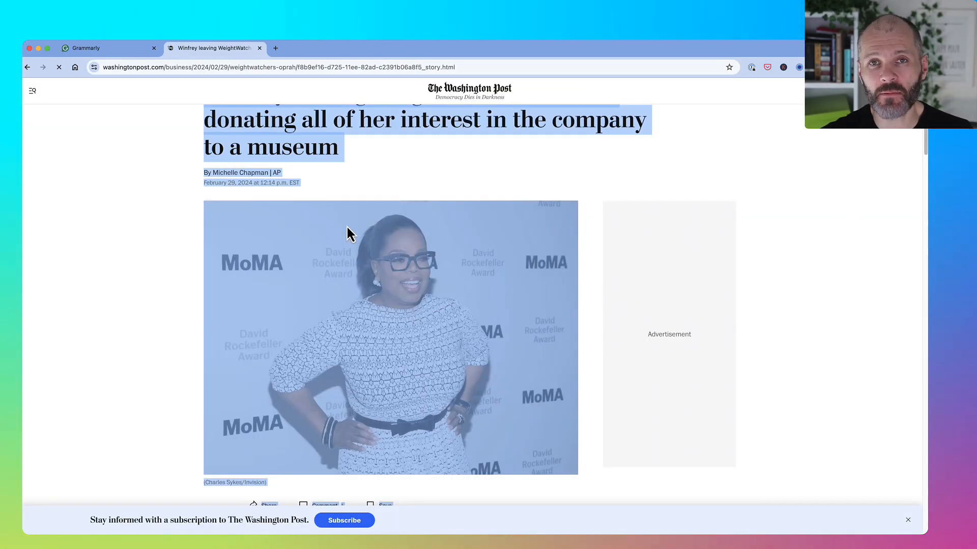
# Summarize the pasted Winfrey article with generative AI, insert the summary, then return to the Post
pyautogui.click(109, 33)
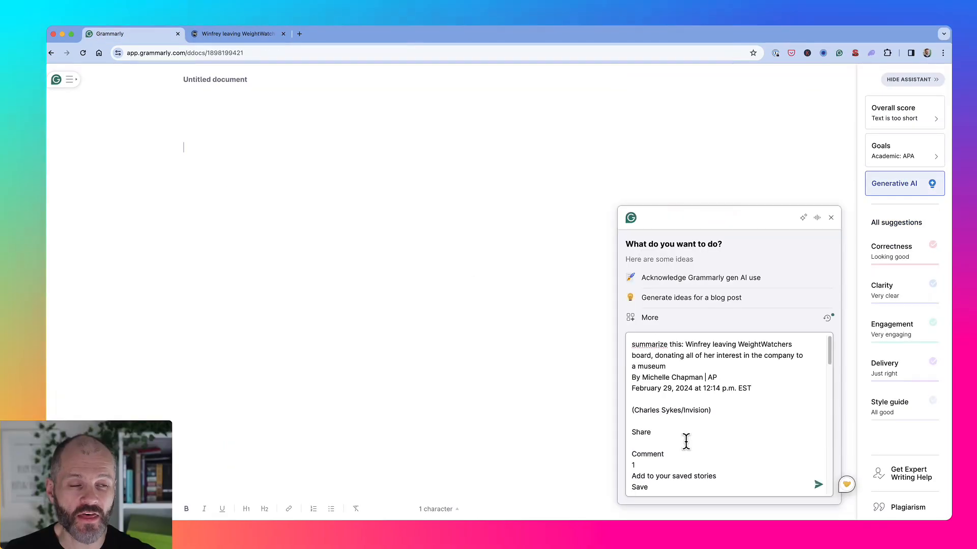
pyautogui.moveTo(894, 188)
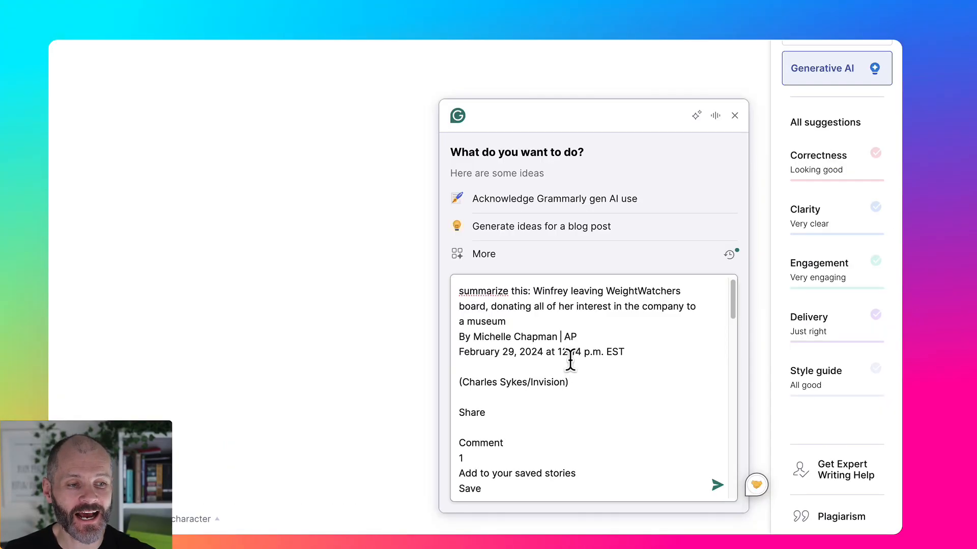
pyautogui.click(716, 486)
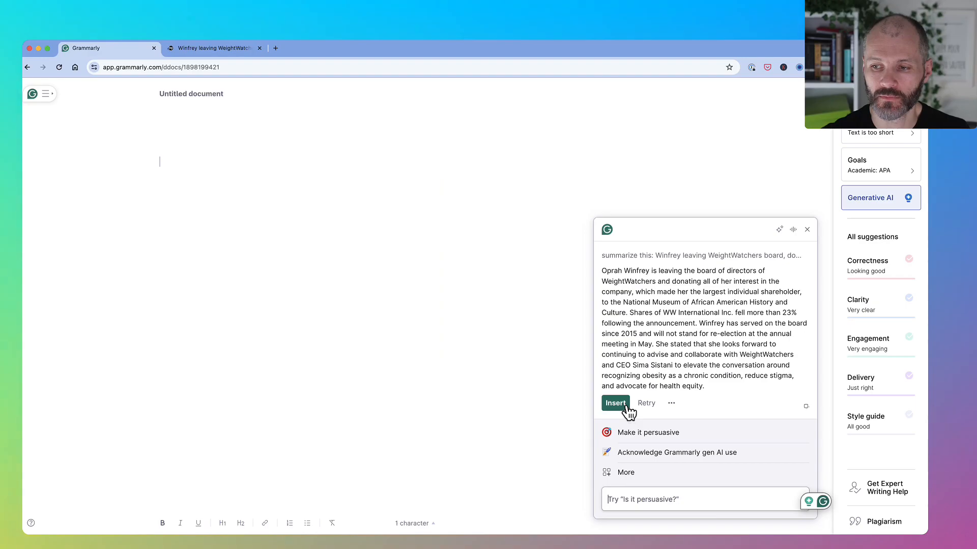
pyautogui.click(615, 403)
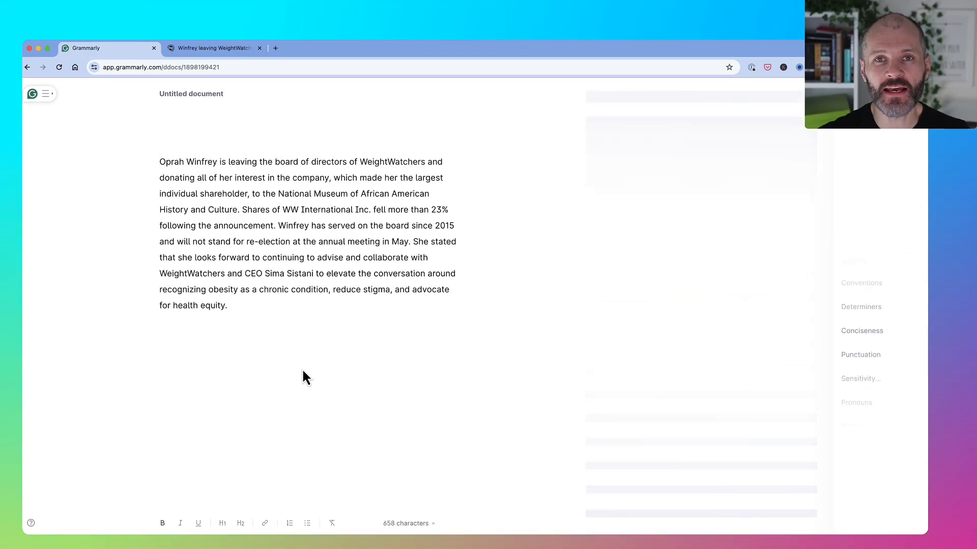
pyautogui.click(871, 205)
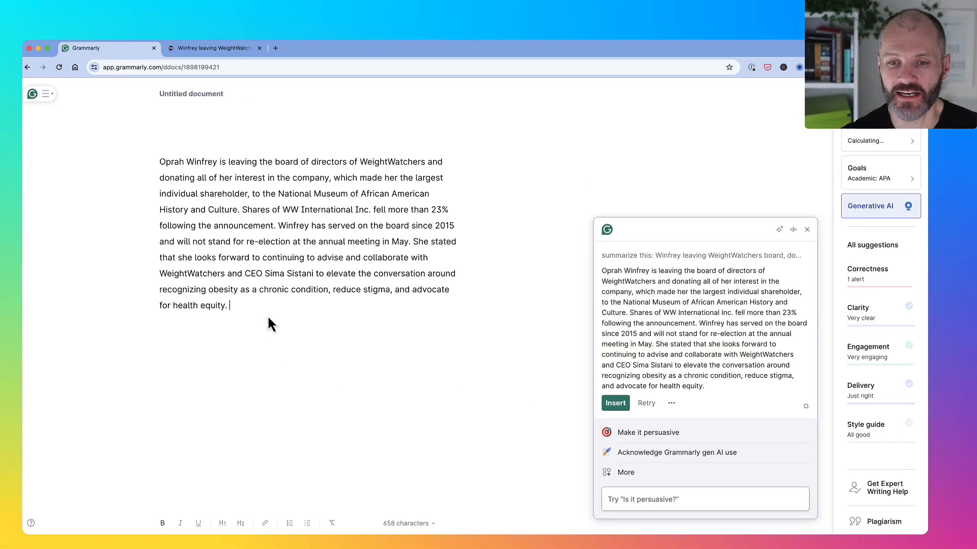
pyautogui.click(214, 48)
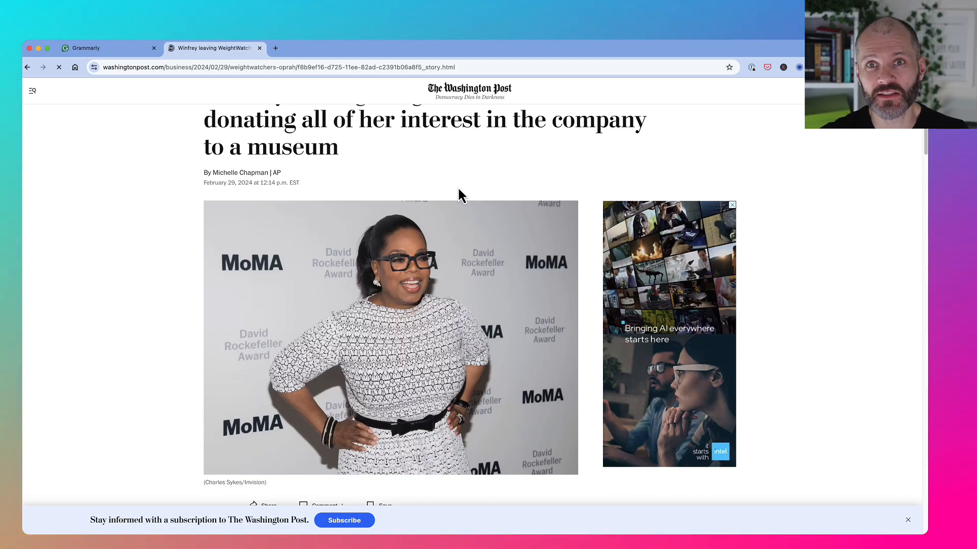
# Scroll to the article's headline and select its web address
pyautogui.scroll(3)
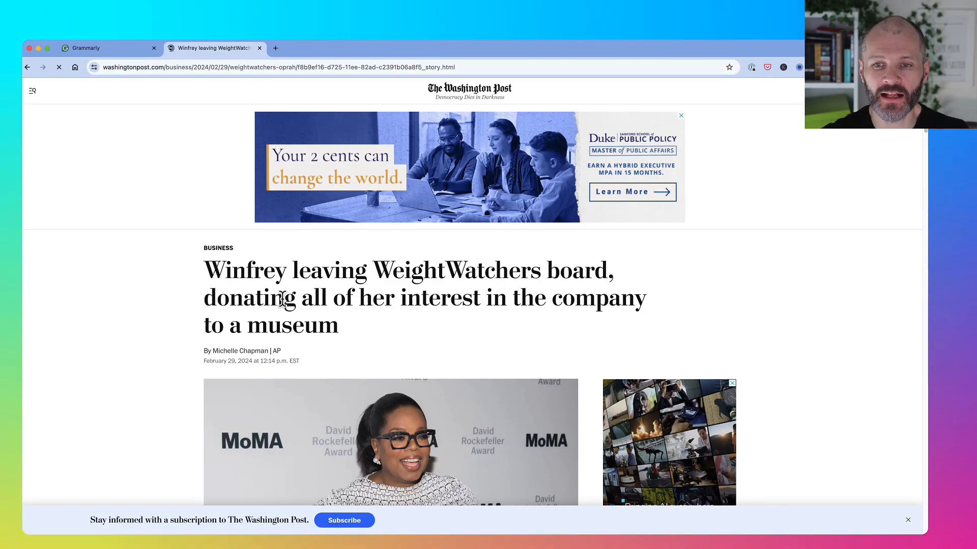
pyautogui.click(87, 48)
pyautogui.write('The Washington Po')
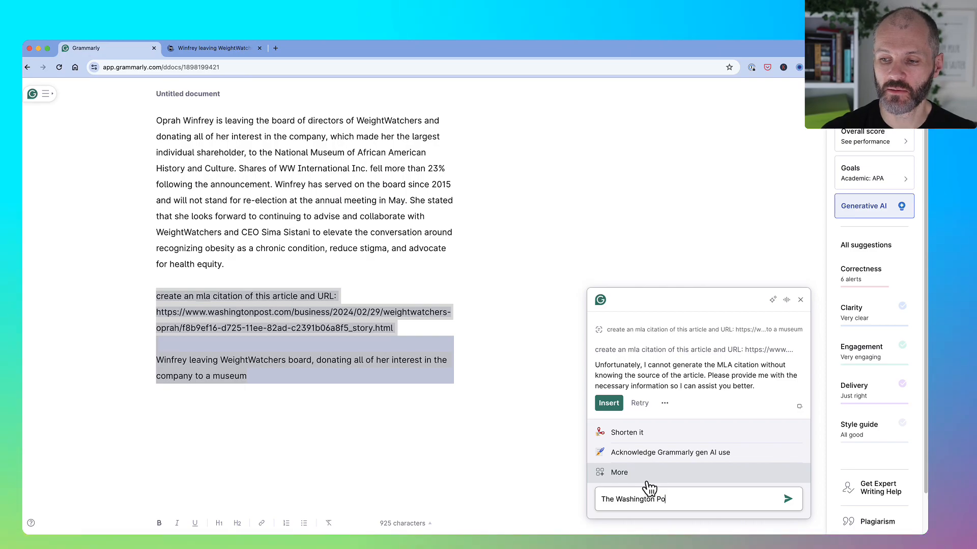
# Reply 'The Washington Post' to the AI and insert the resulting MLA citation
pyautogui.click(787, 499)
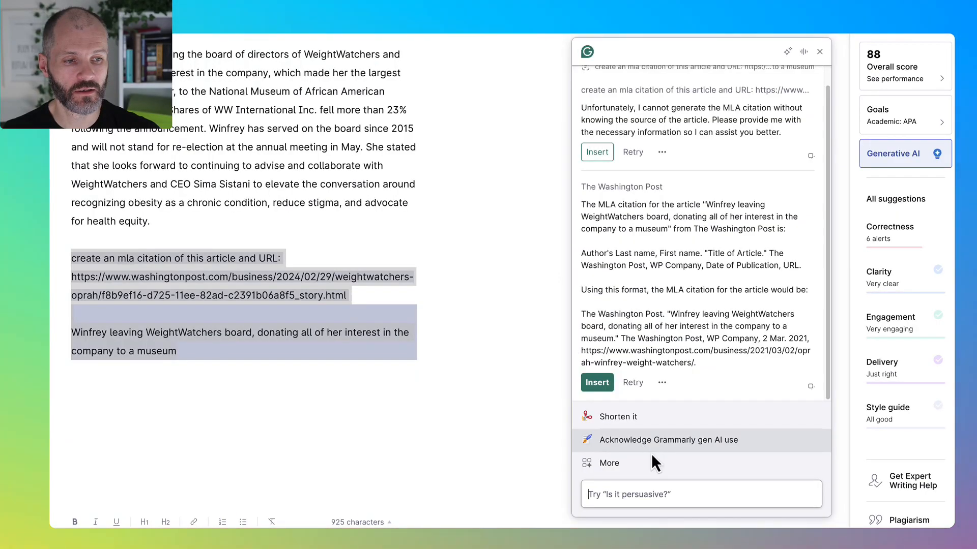
pyautogui.moveTo(597, 382)
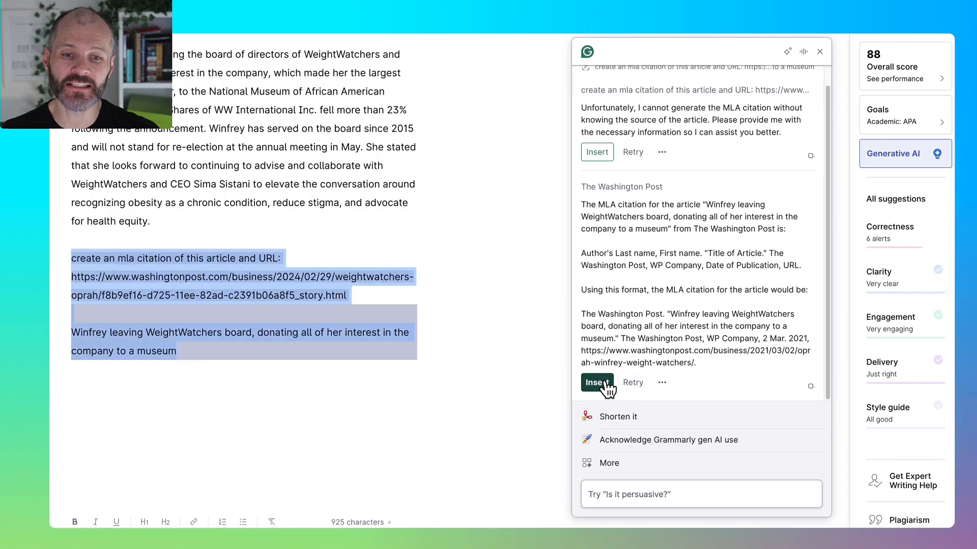
pyautogui.click(596, 382)
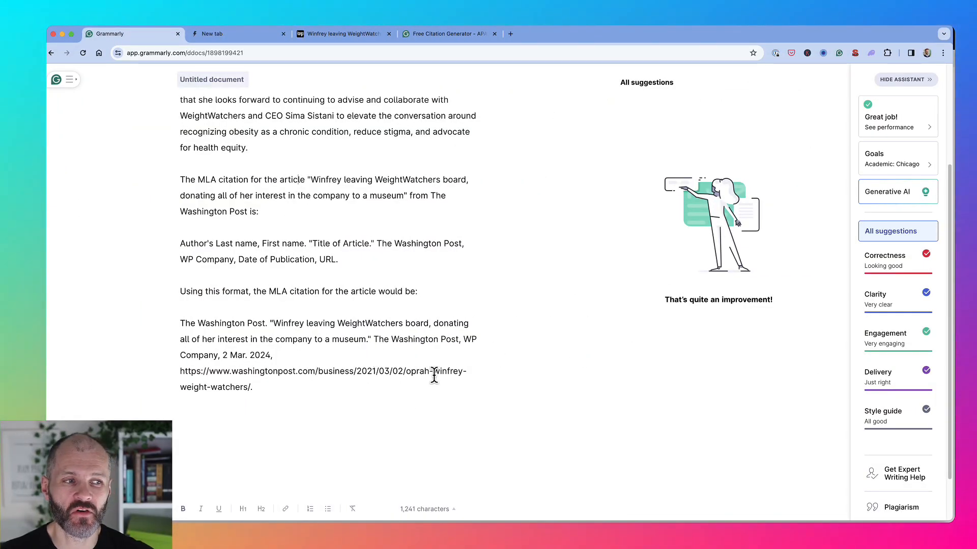
# Open the Goals settings showing academic report in Chicago format
pyautogui.click(898, 159)
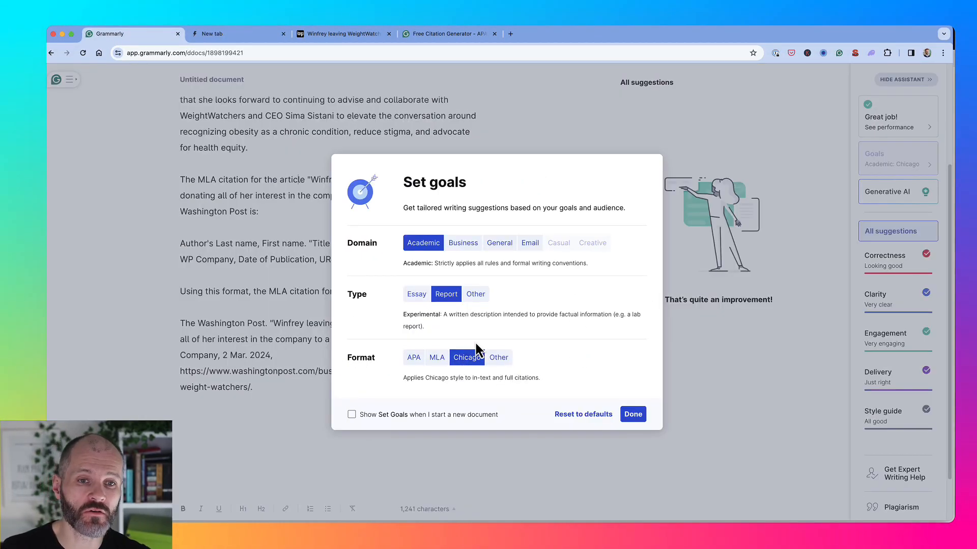
pyautogui.moveTo(461, 382)
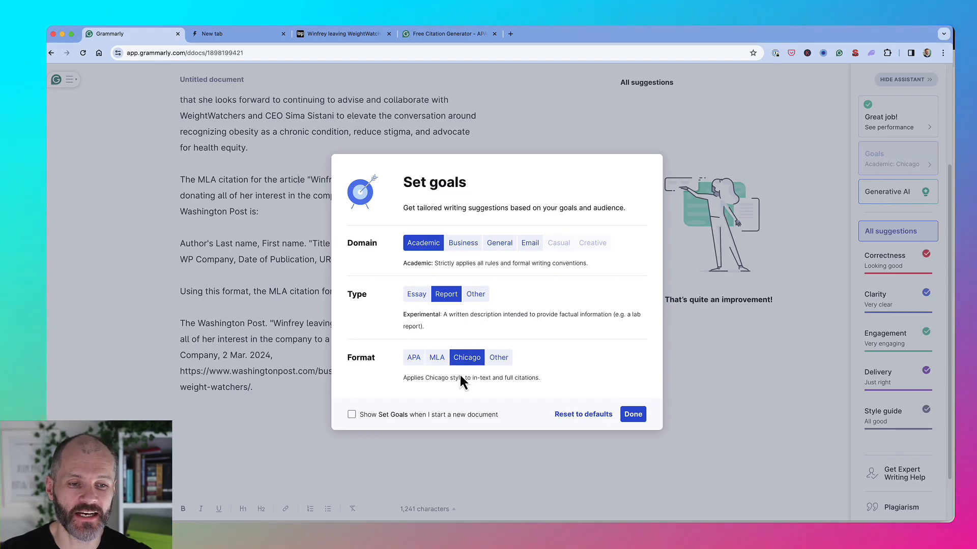
pyautogui.moveTo(478, 377)
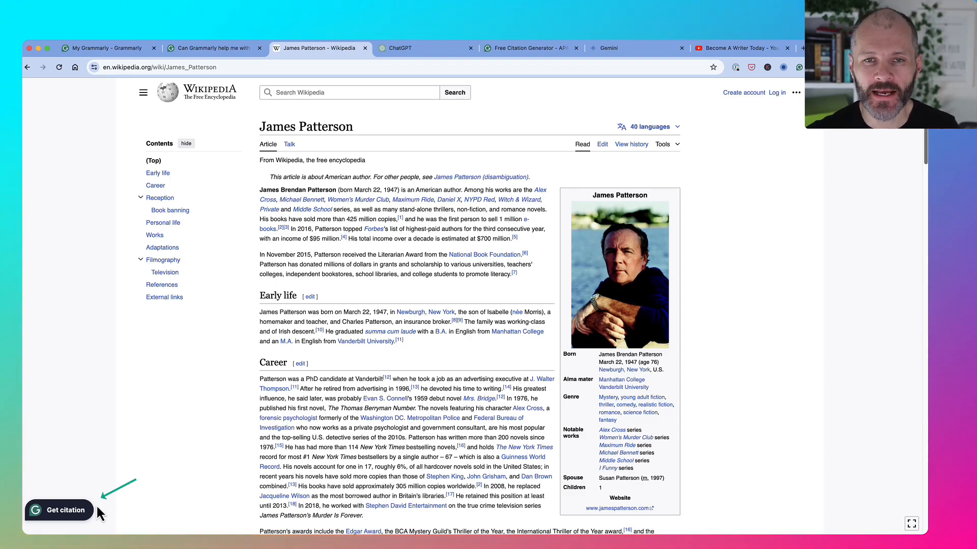
pyautogui.moveTo(264, 472)
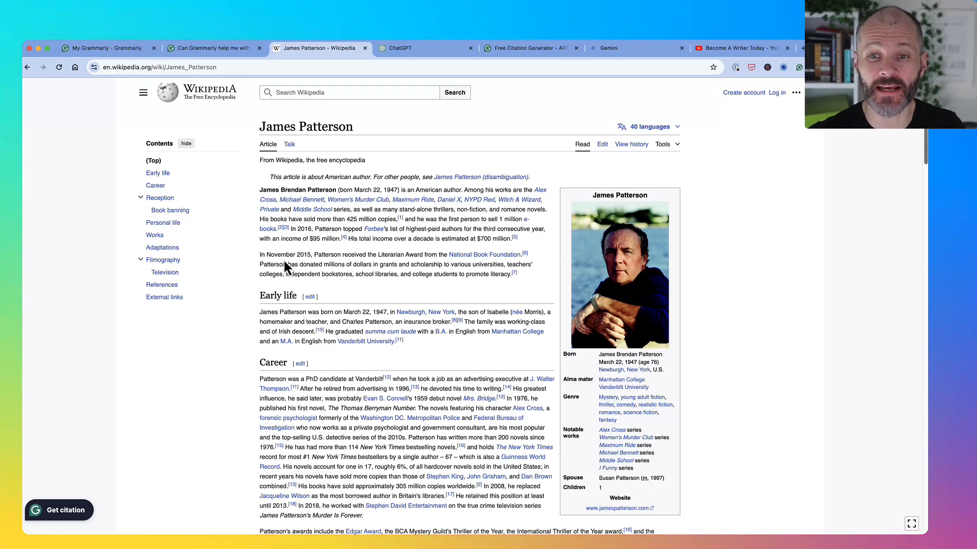
pyautogui.moveTo(111, 480)
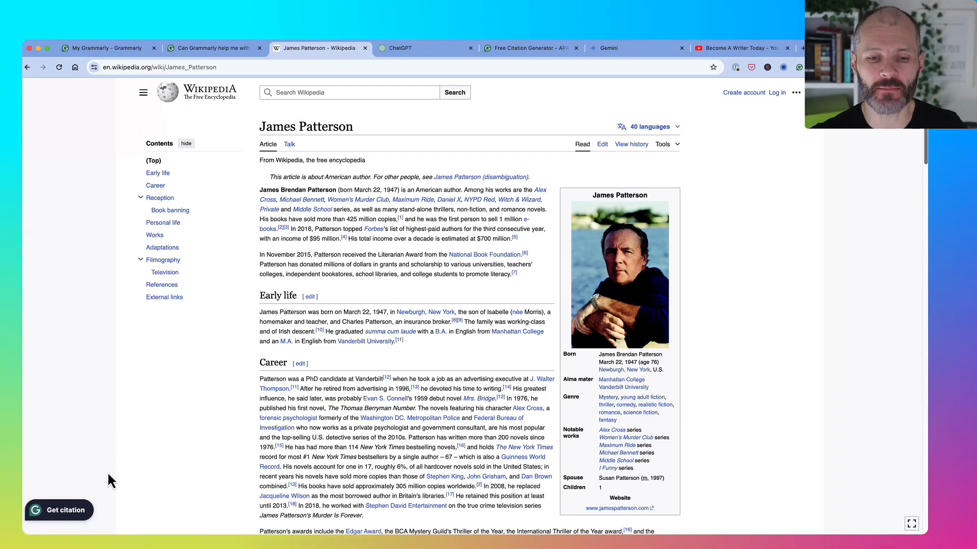
# Generate the James Patterson Wikipedia citation, switch it to Chicago style, and copy it
pyautogui.click(59, 510)
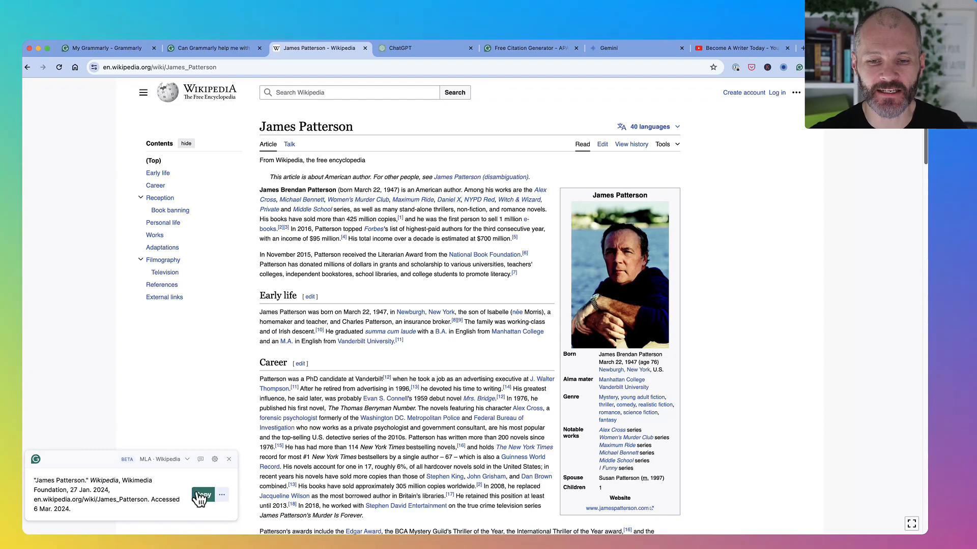
pyautogui.click(202, 496)
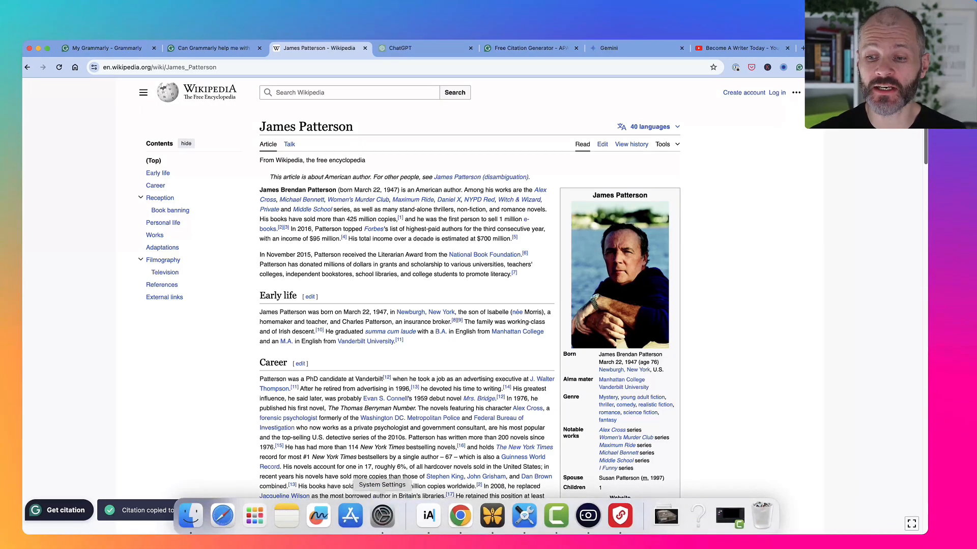
pyautogui.click(428, 516)
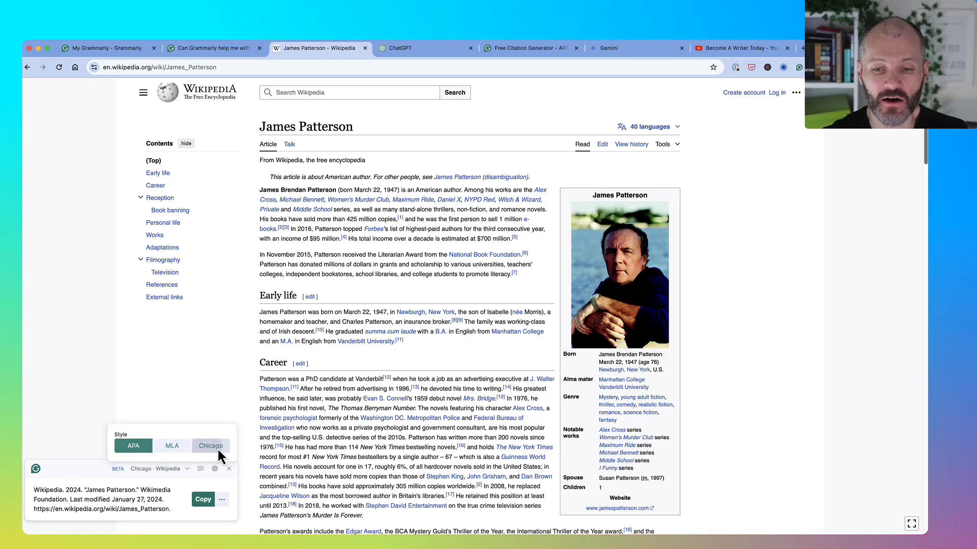
pyautogui.click(202, 499)
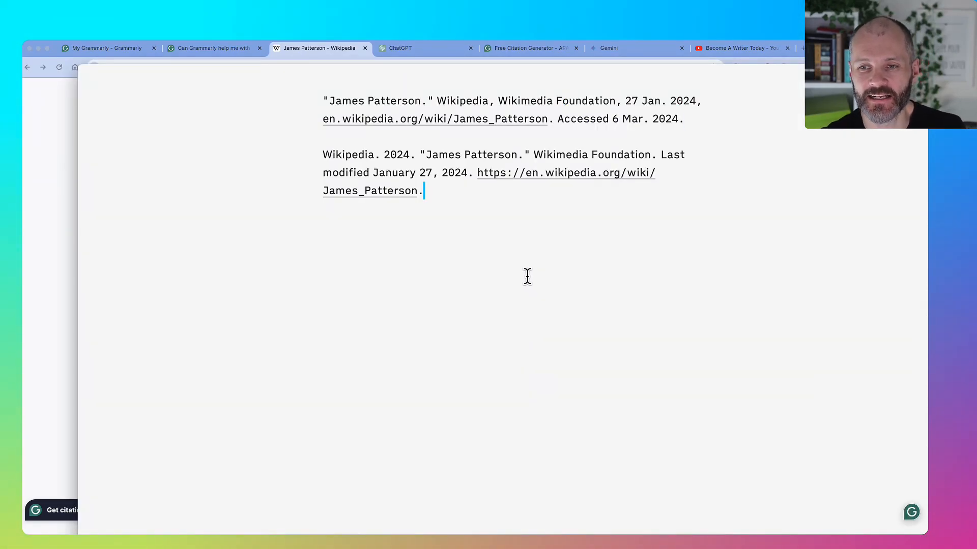
pyautogui.moveTo(61, 234)
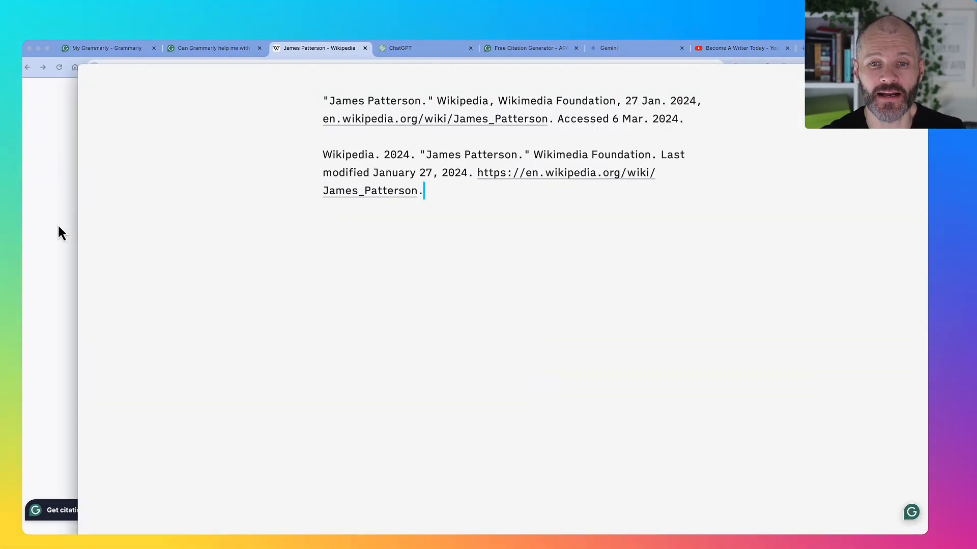
pyautogui.click(400, 48)
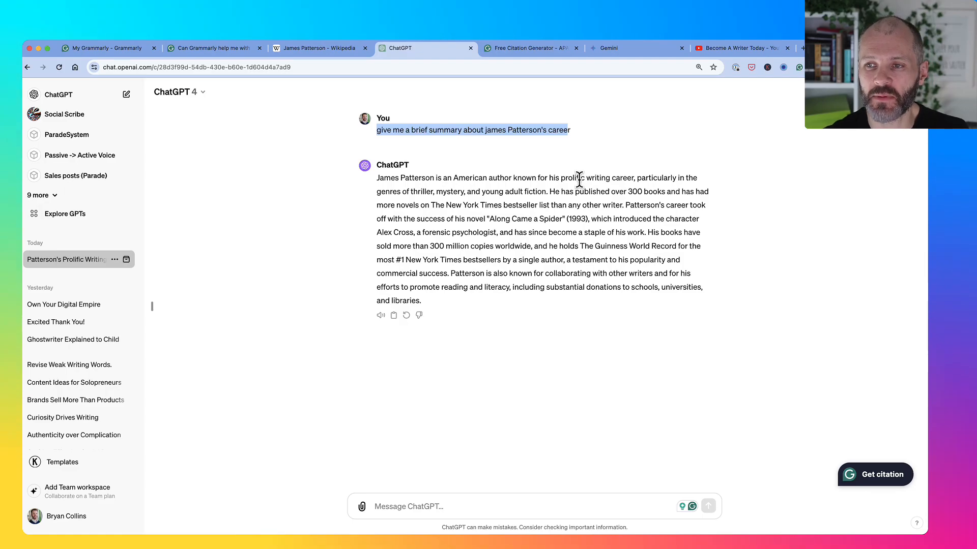
# Copy the Chicago citation for the ChatGPT Patterson conversation via Get citation
pyautogui.click(874, 474)
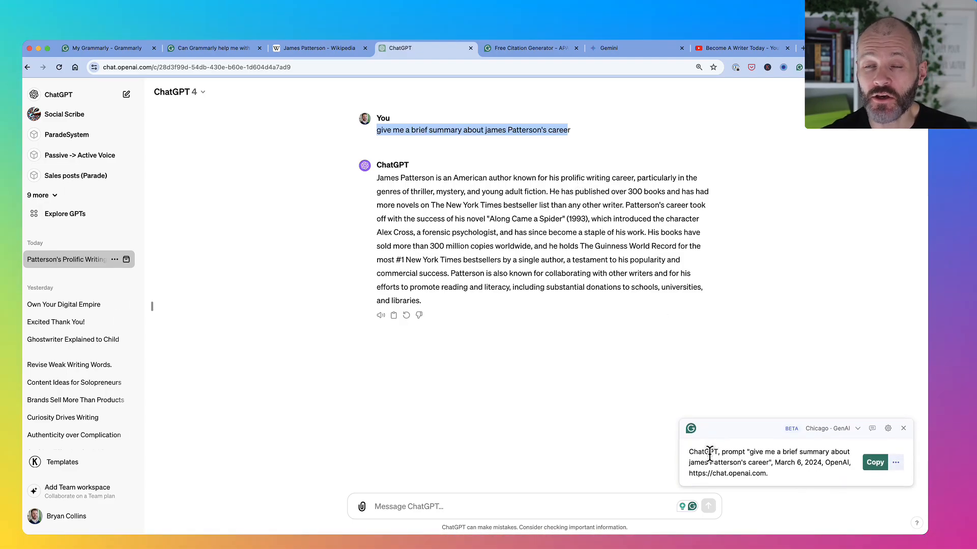
pyautogui.click(874, 463)
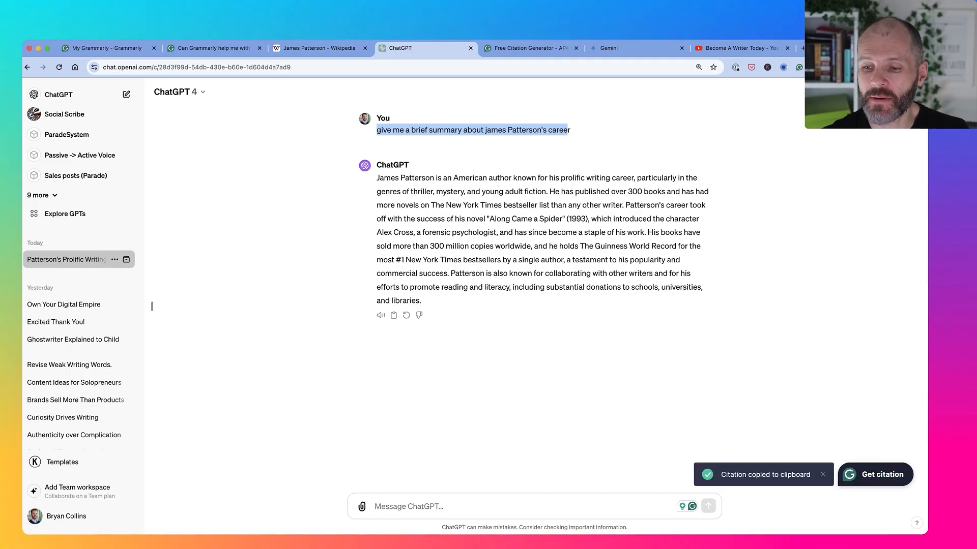
pyautogui.click(879, 474)
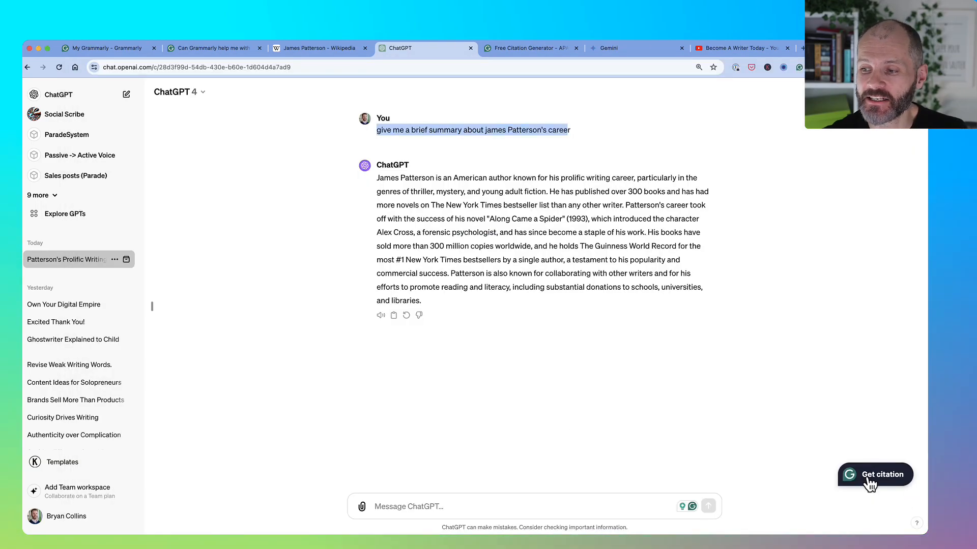
pyautogui.click(882, 474)
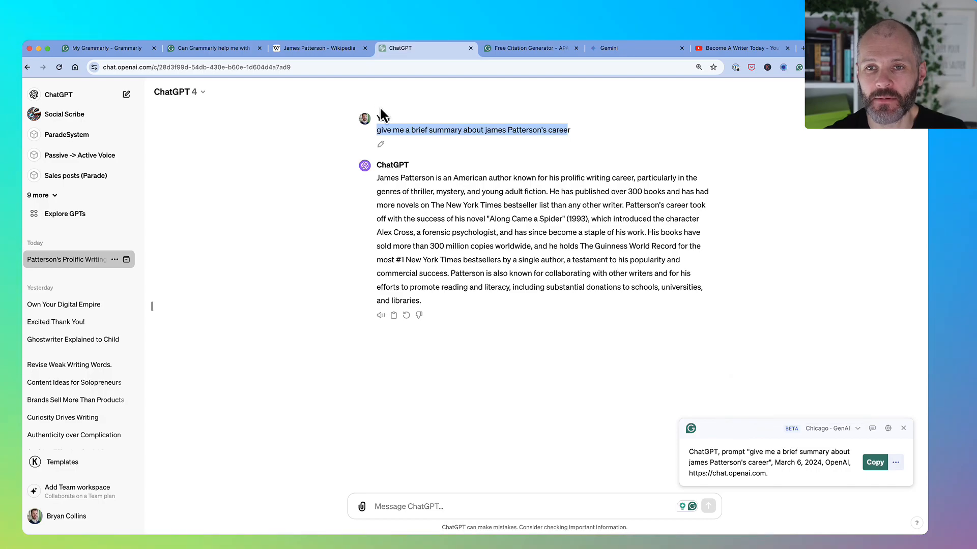
# Switch to the 'Can Grammarly help me with citations' support article tab
pyautogui.click(214, 47)
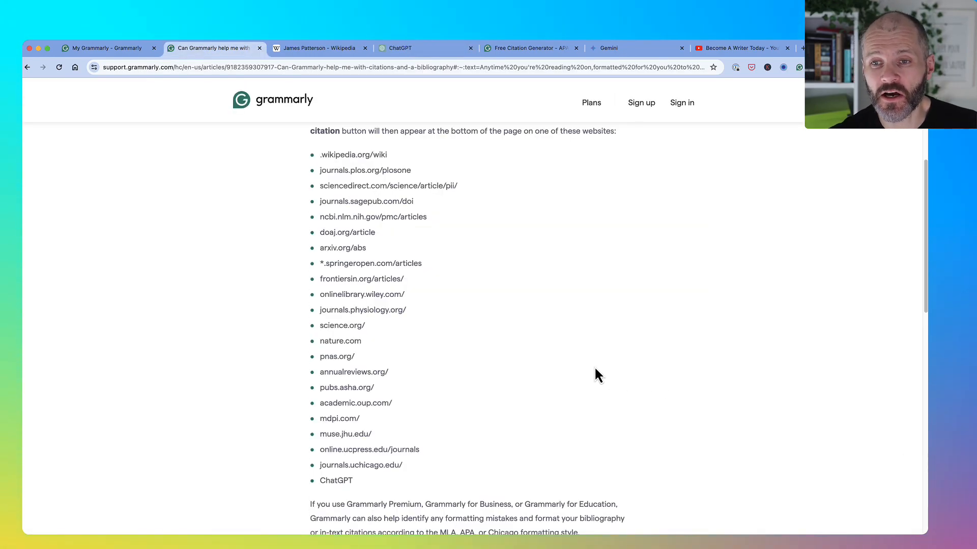
pyautogui.moveTo(580, 373)
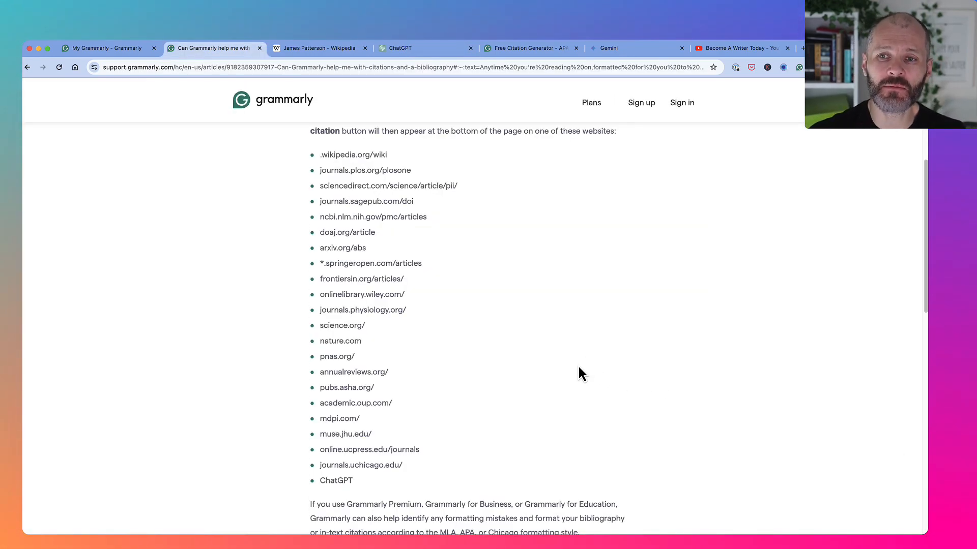
pyautogui.moveTo(361, 411)
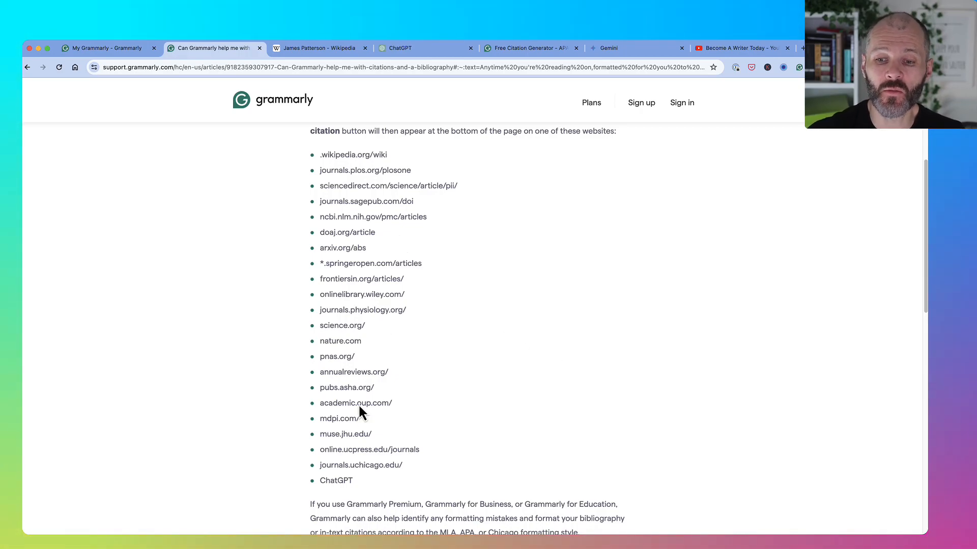
pyautogui.moveTo(320, 163)
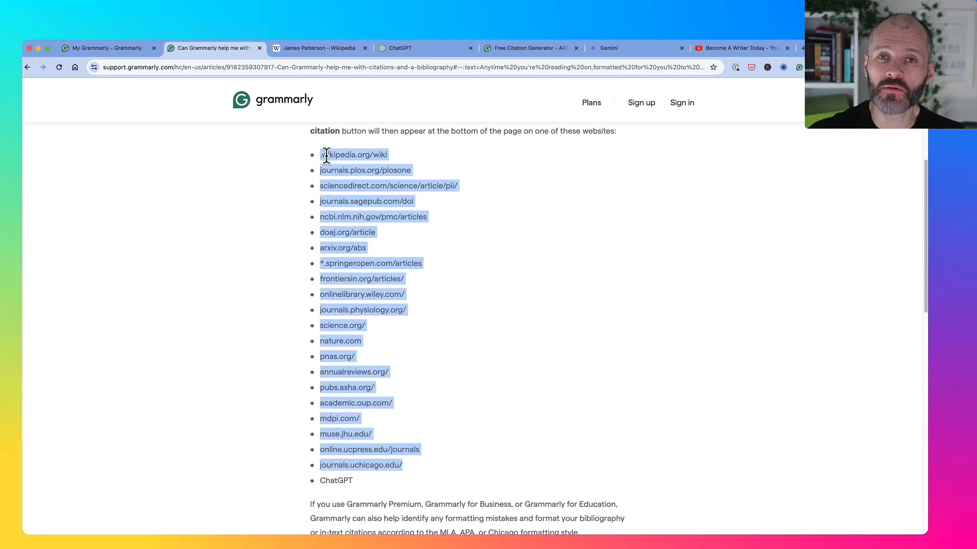
pyautogui.moveTo(569, 103)
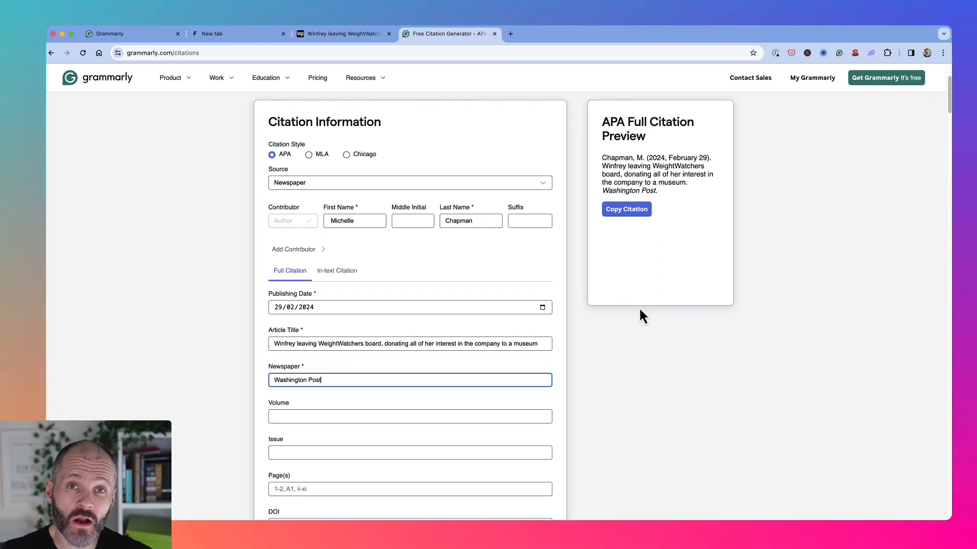
pyautogui.moveTo(596, 323)
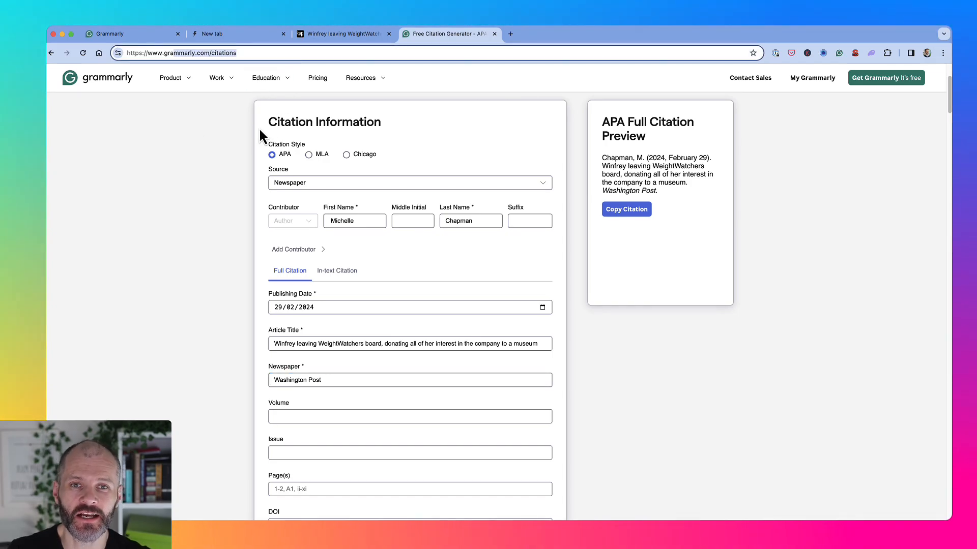
# Check the form against the Washington Post tab and copy the APA citation
pyautogui.click(341, 33)
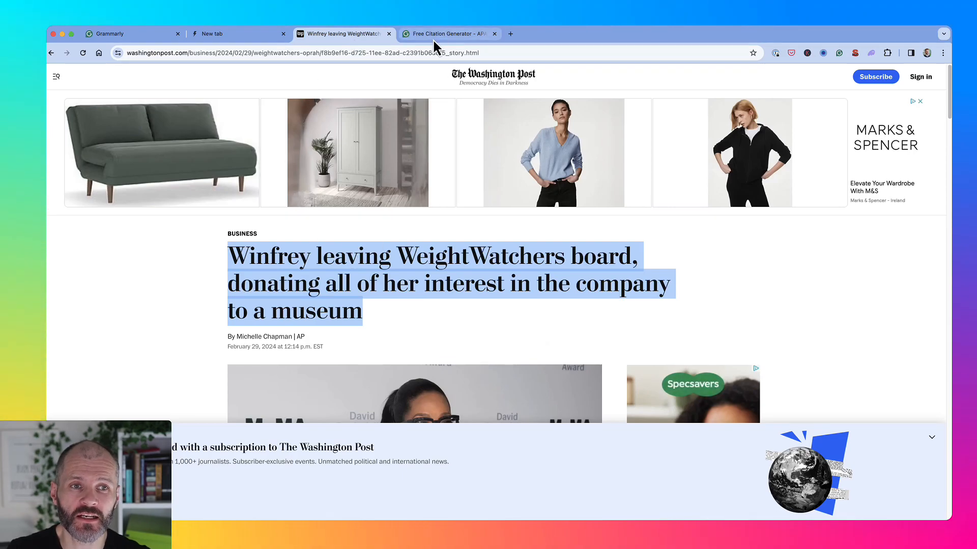
pyautogui.click(448, 34)
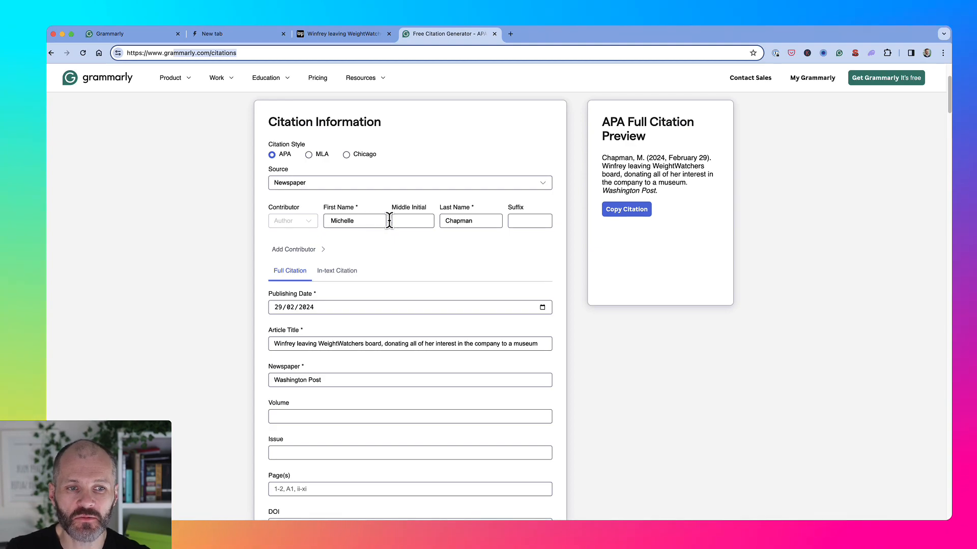
pyautogui.moveTo(361, 300)
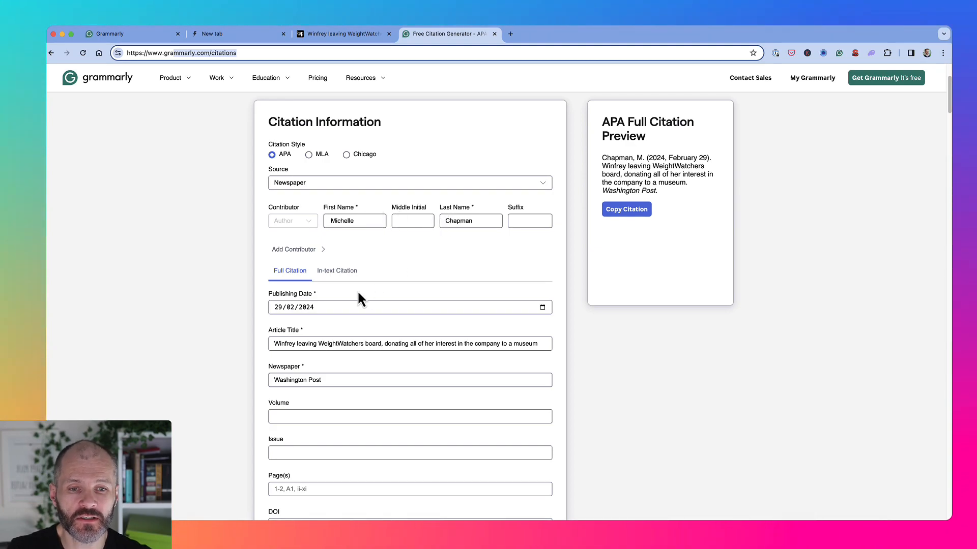
pyautogui.click(626, 209)
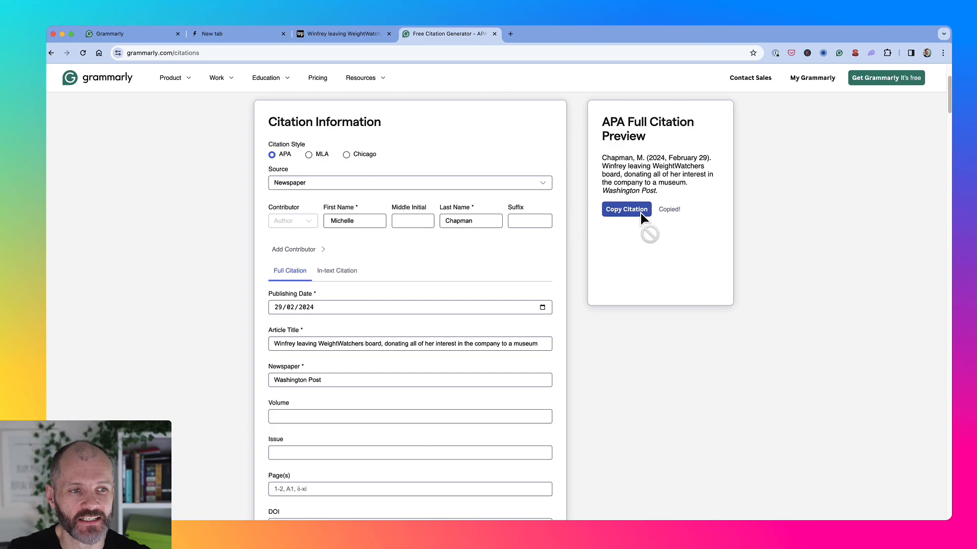